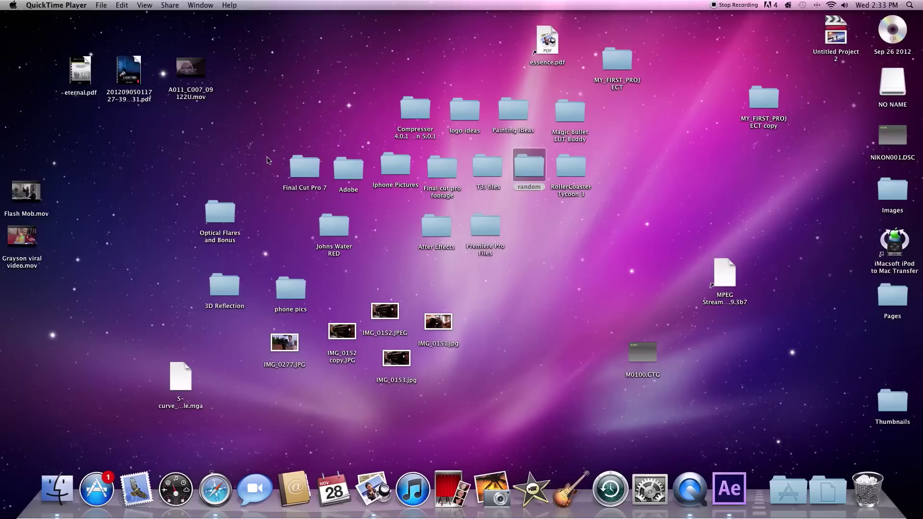
mouse_move(215, 489)
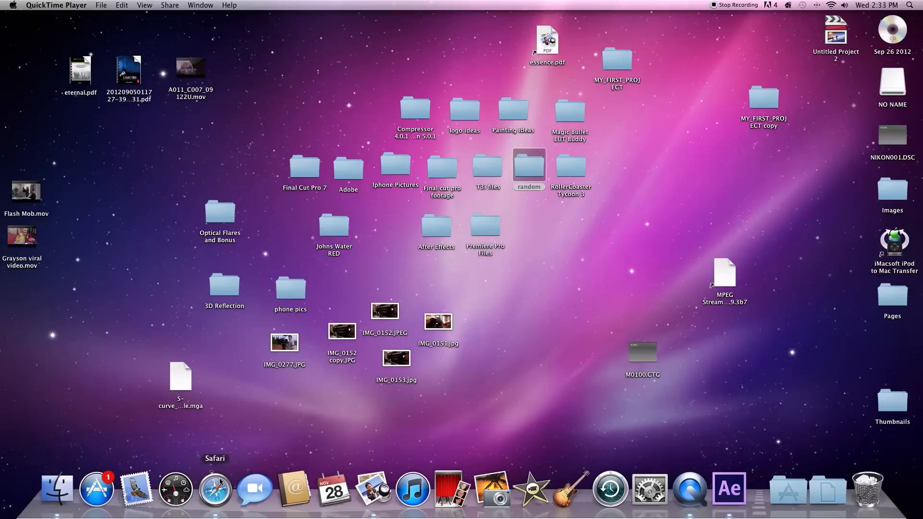
Launch Safari and scroll down the 1001 Free Fonts page to the A Song For Jennifer listing
left_click(214, 489)
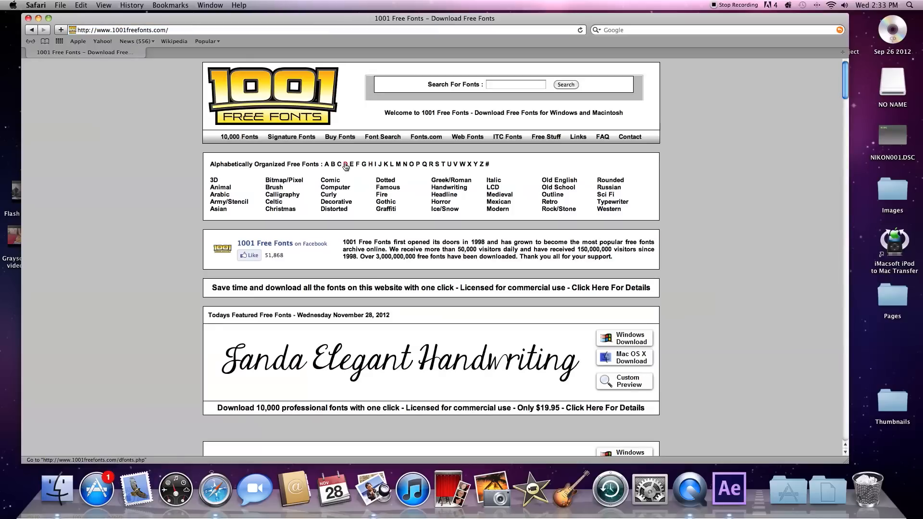
scroll("down", 3)
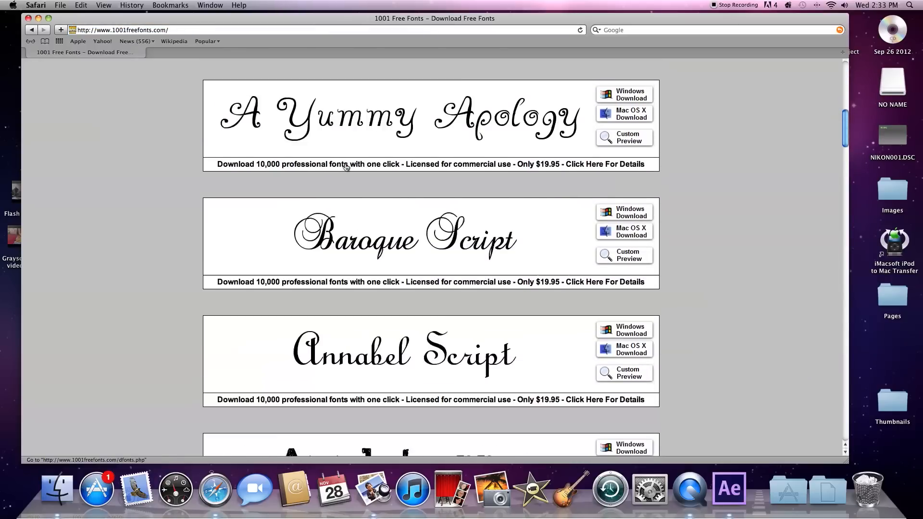
scroll("down", 3)
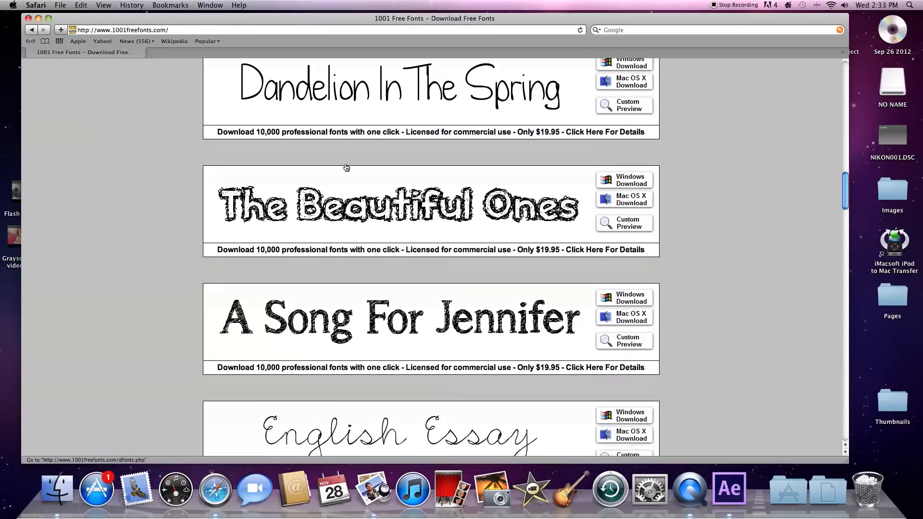
scroll("down", 3)
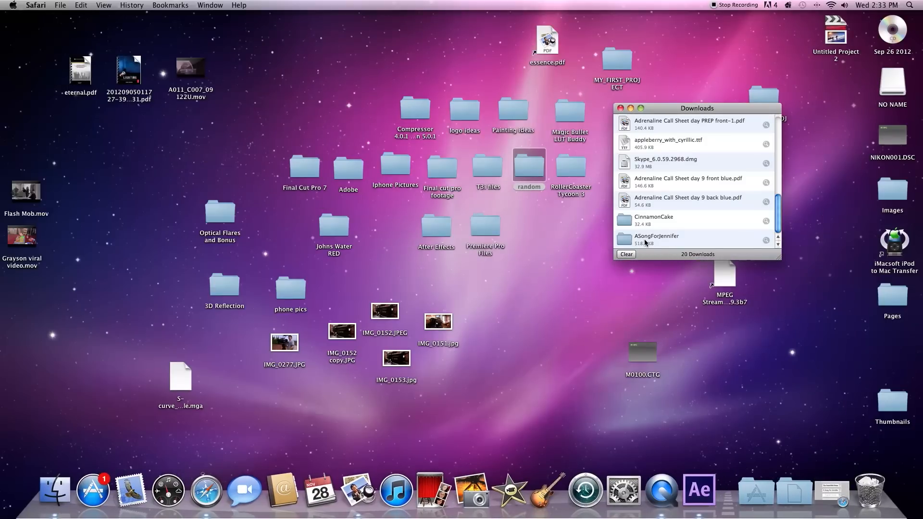
Open the downloaded ASongForJennifer folder from the Downloads window
double_click(657, 237)
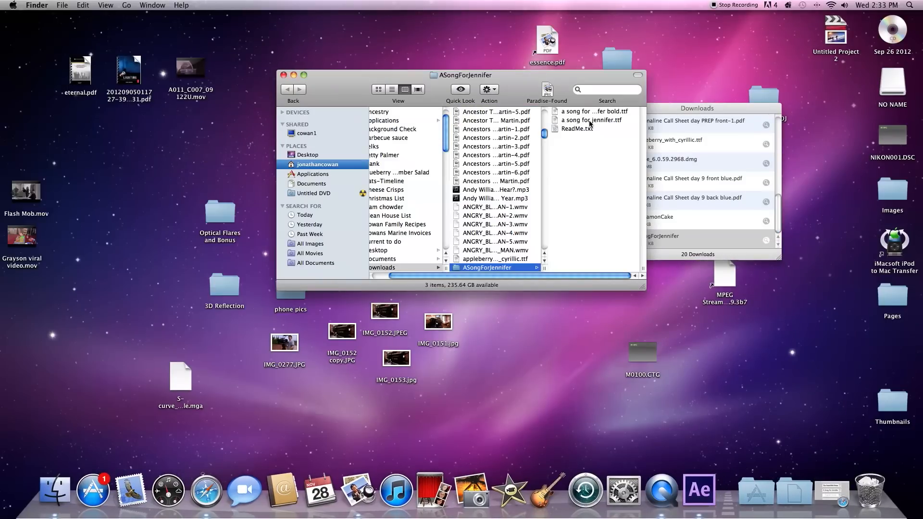
mouse_move(605, 125)
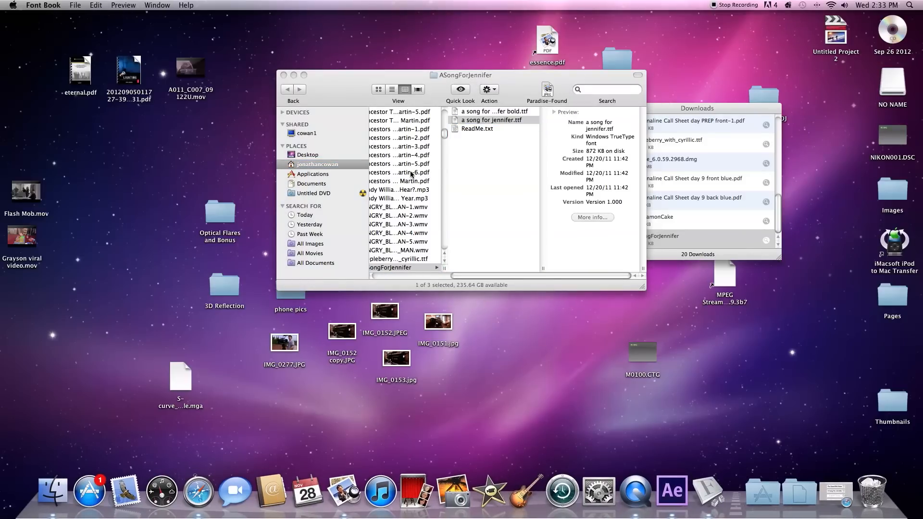
mouse_move(710, 491)
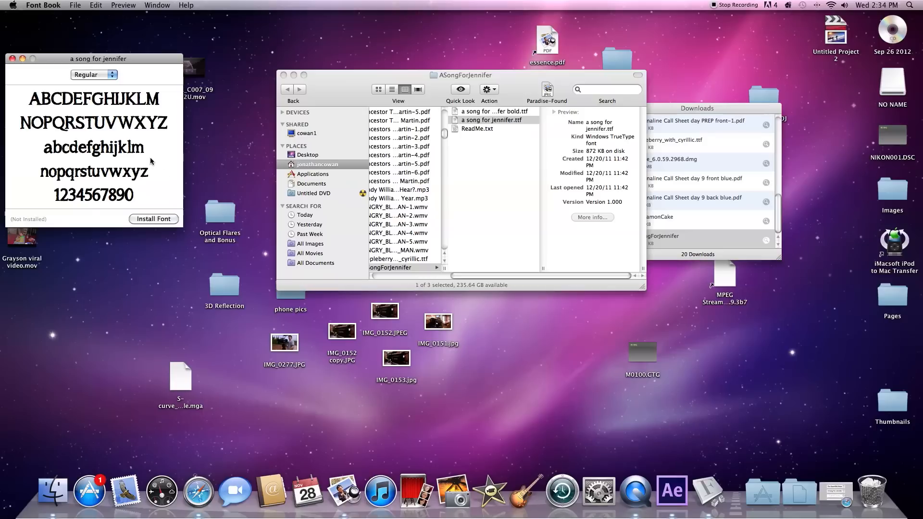
mouse_move(153, 224)
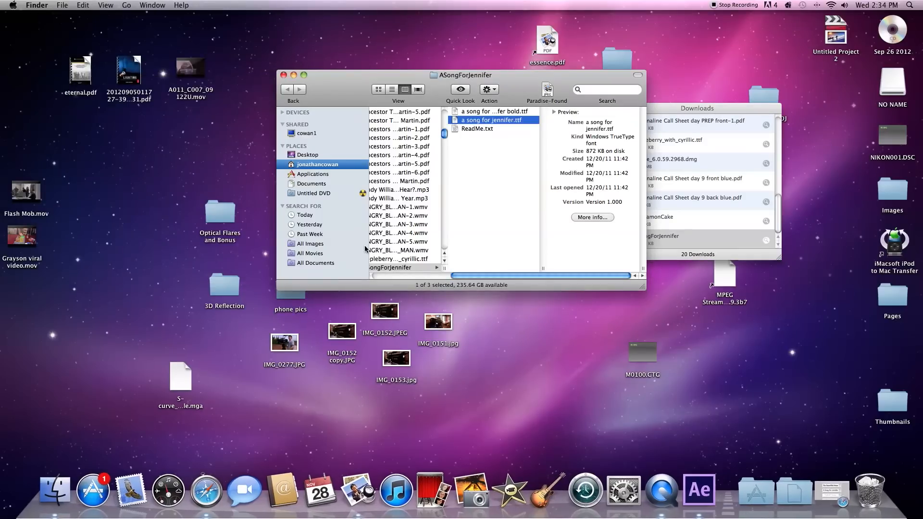
Bring After Effects forward and locate a song for jennifer at the top of the Character panel font list
left_click(699, 489)
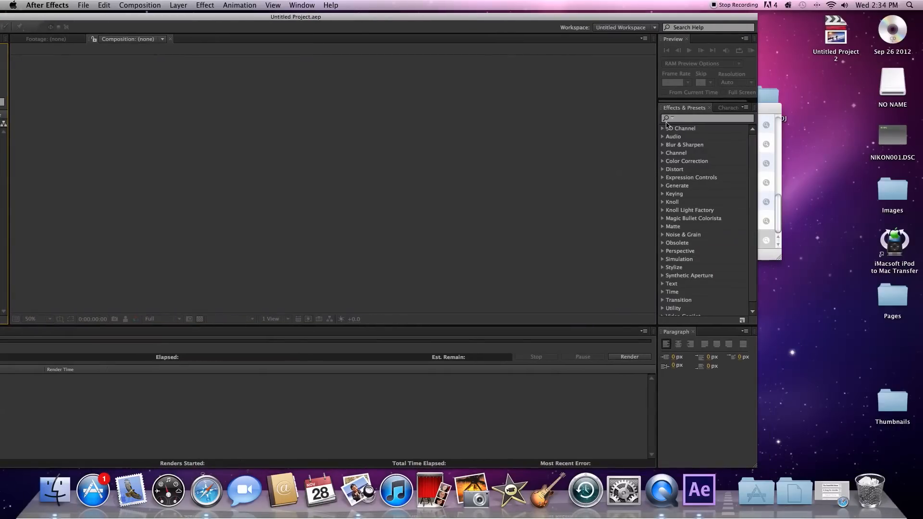
left_click(707, 119)
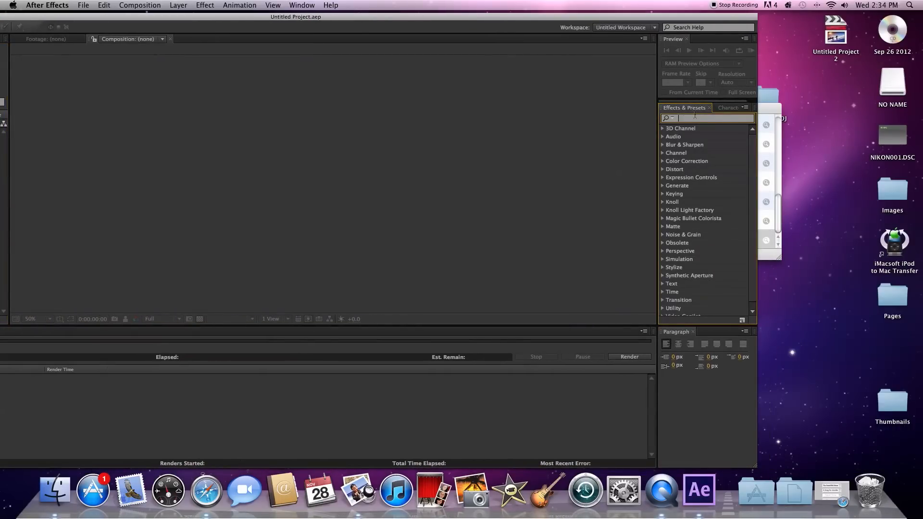
left_click(728, 107)
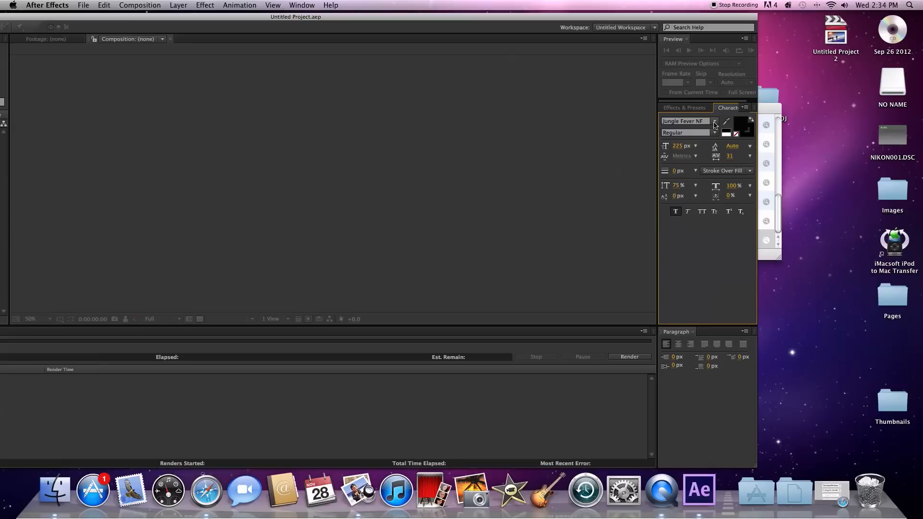
left_click(714, 121)
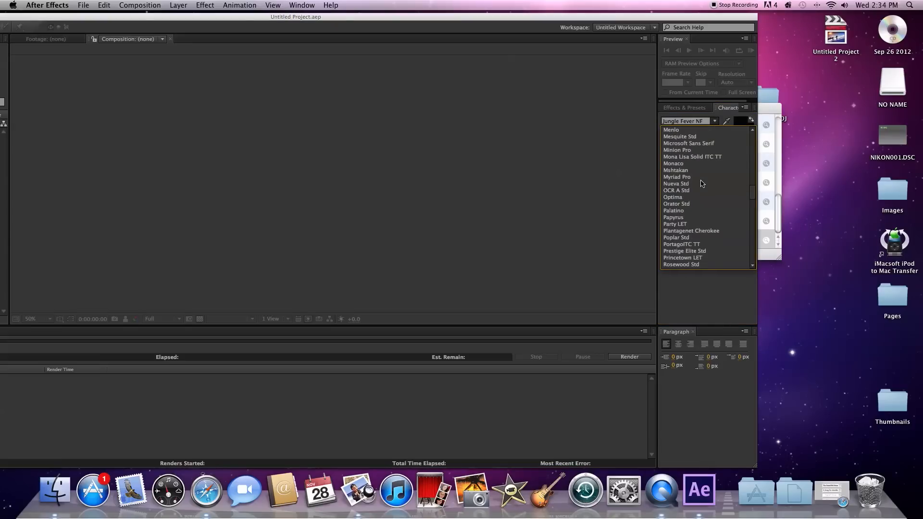
scroll("up", 3)
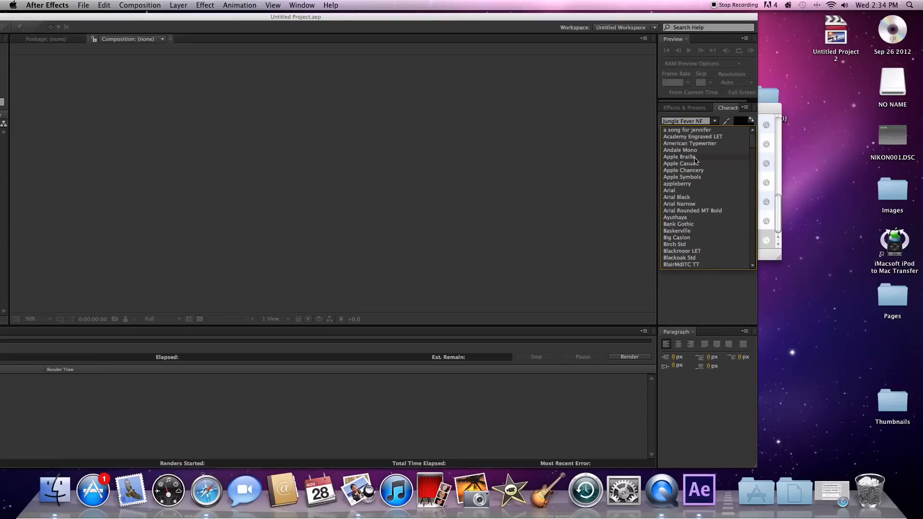
left_click(685, 130)
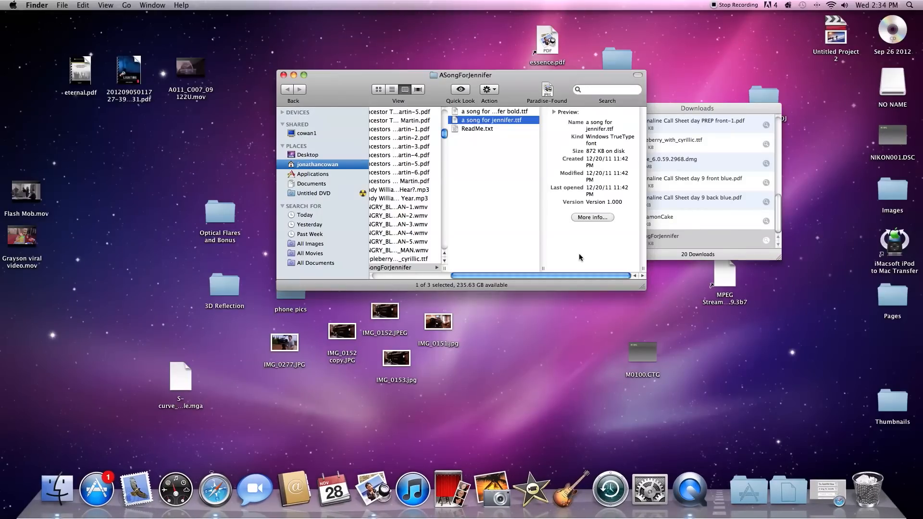
mouse_move(563, 388)
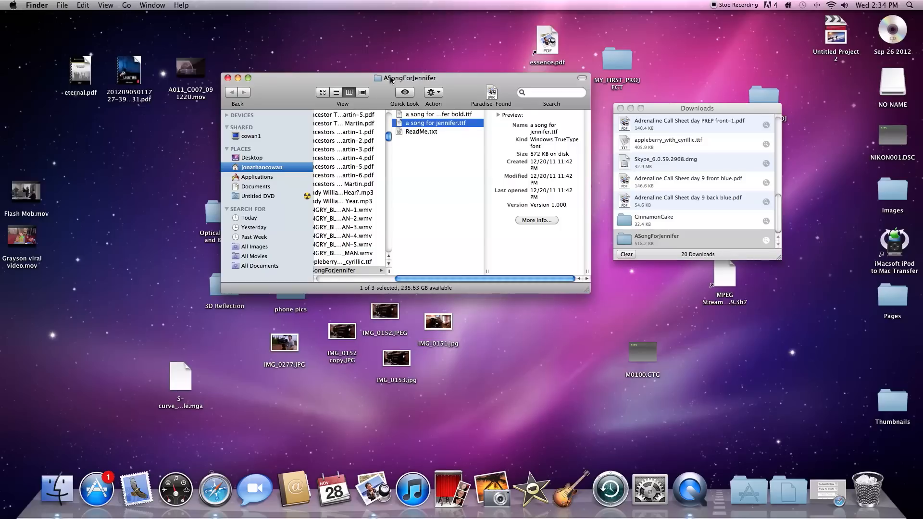
mouse_move(244, 84)
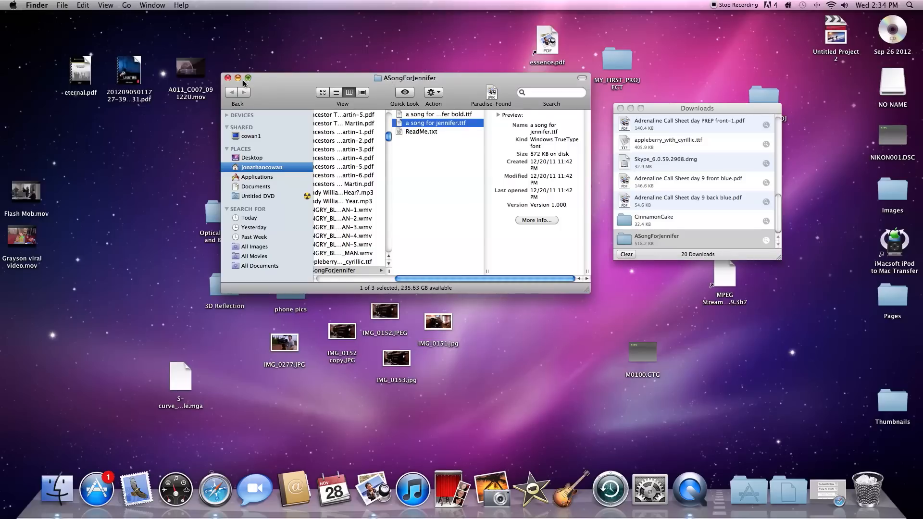